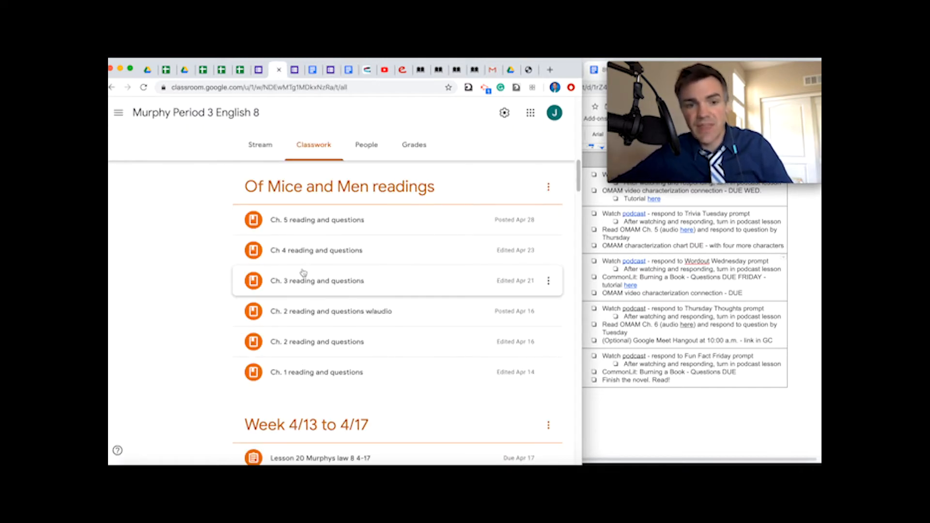
pyautogui.moveTo(317, 244)
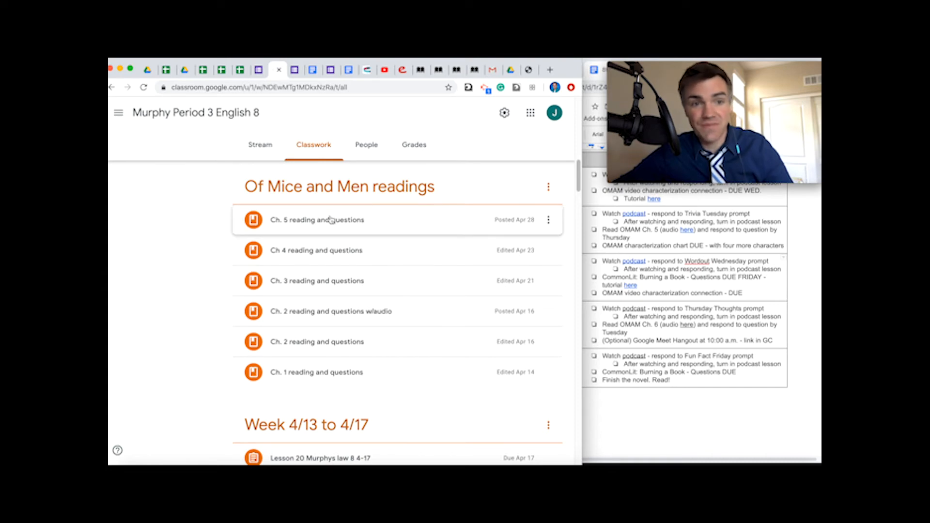
# Review the weekly agenda document, then land below the Class Comments table in the Distance Learning plans
pyautogui.click(312, 69)
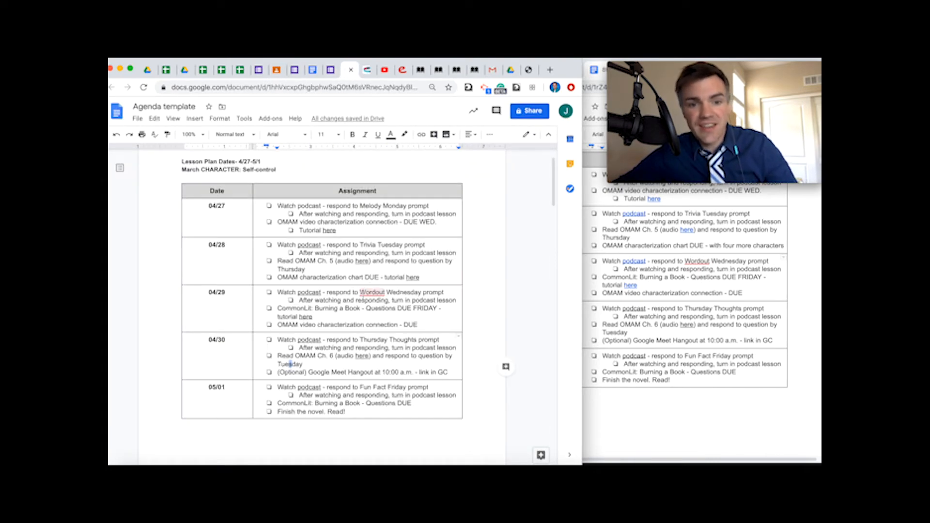
pyautogui.scroll(-3)
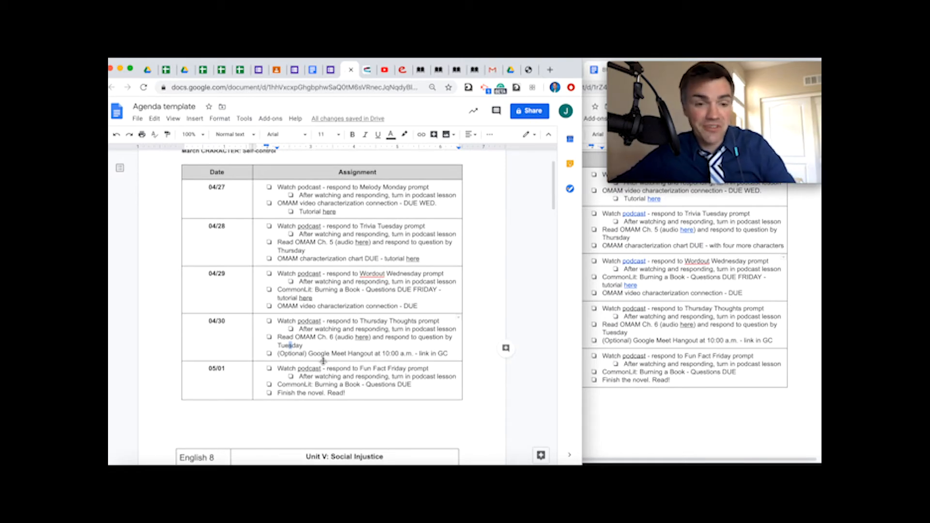
pyautogui.scroll(-3)
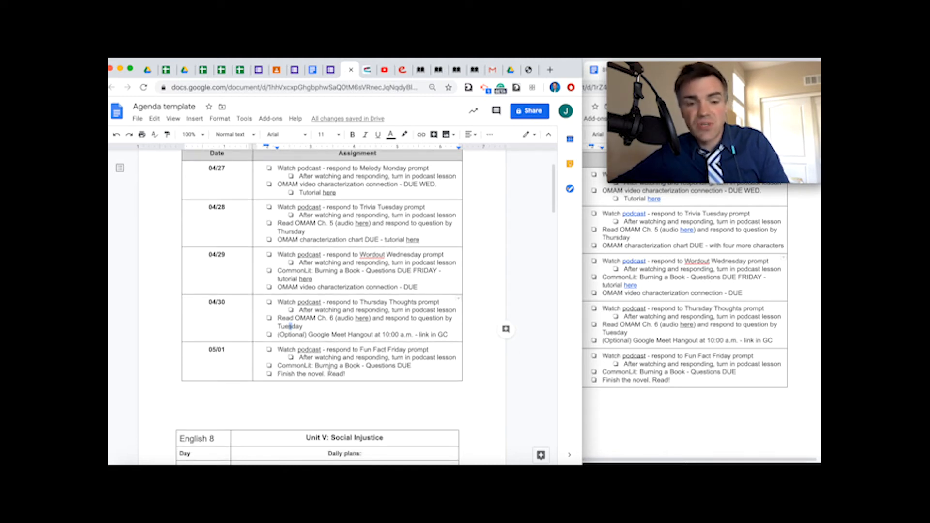
pyautogui.doubleClick(329, 366)
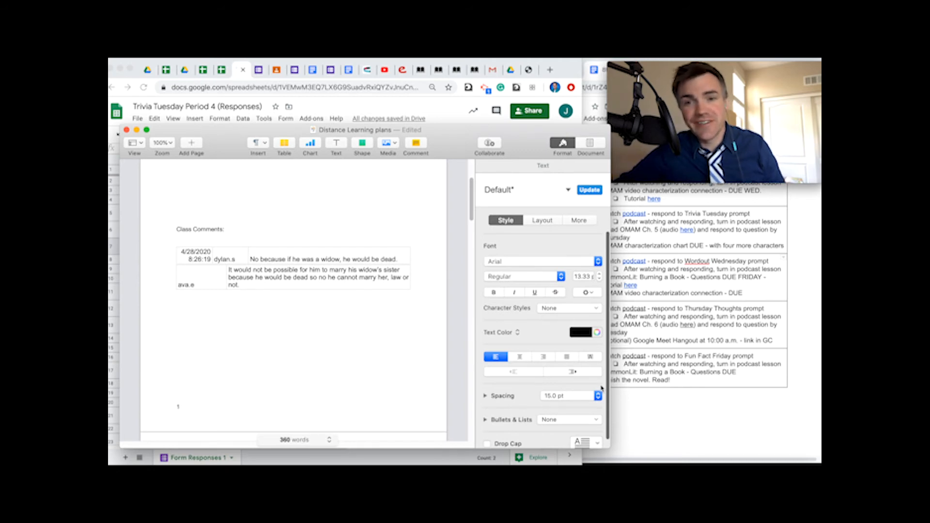
pyautogui.click(176, 369)
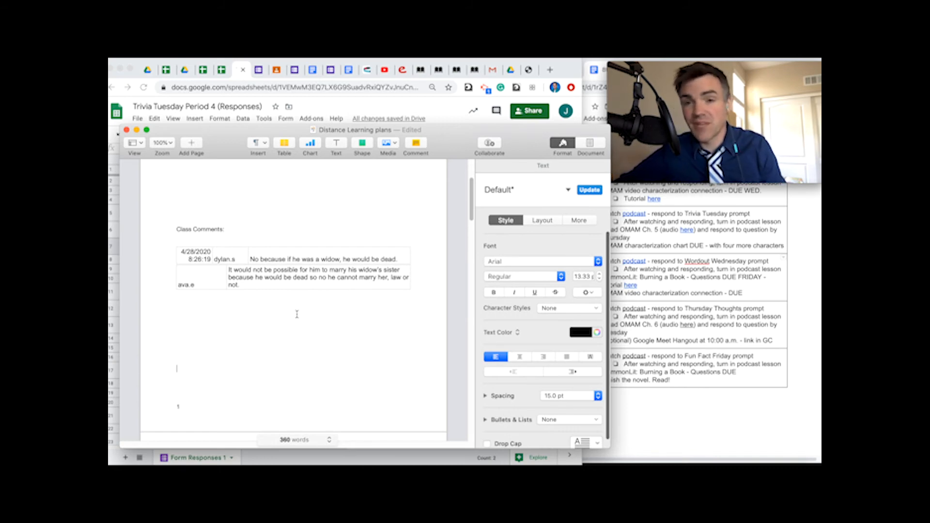
pyautogui.click(350, 70)
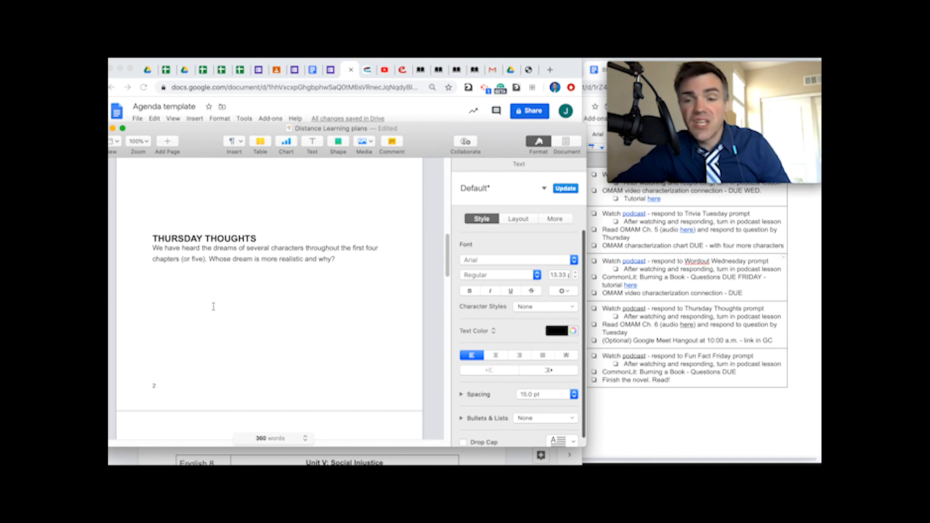
# Place the cursor on the empty line below the Thursday Thoughts prompt on page 2
pyautogui.click(153, 280)
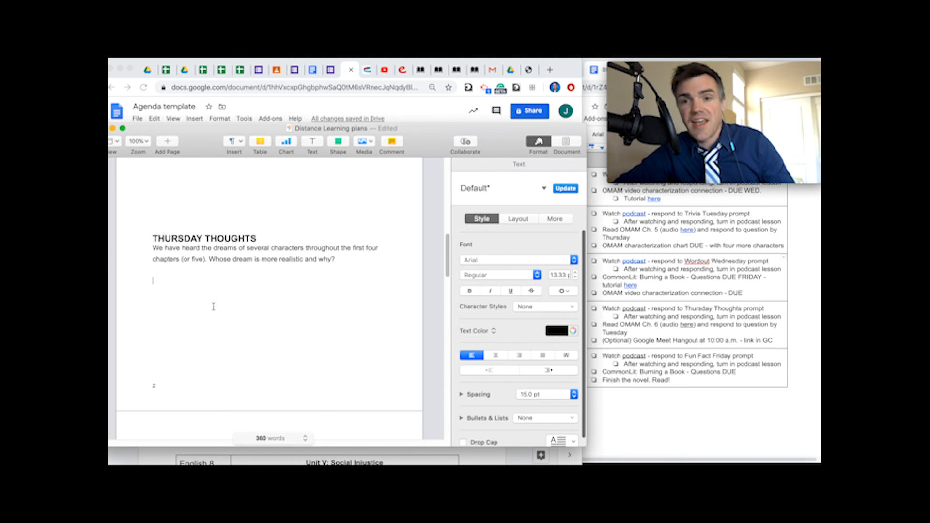